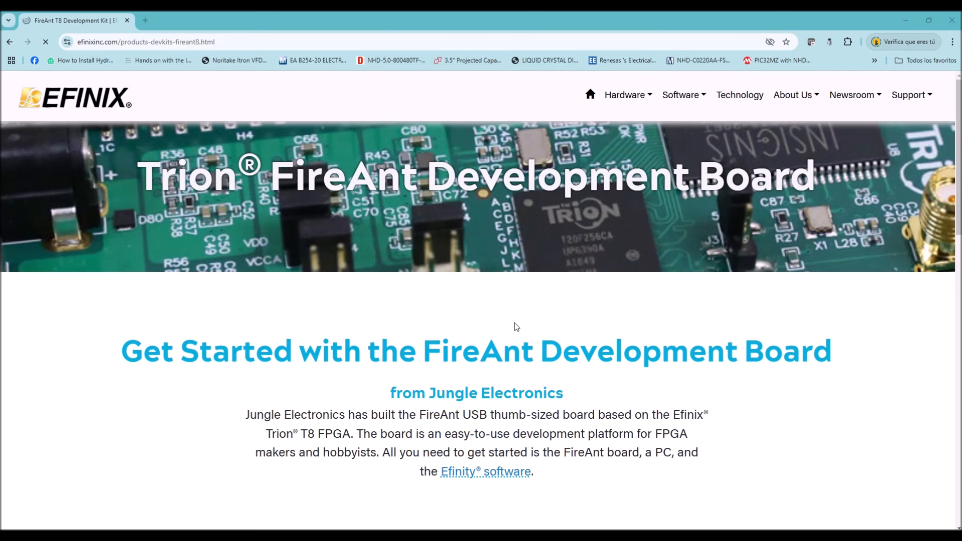
Scroll through the FireAnt page introduction down to the Features list, from Trion T8 FPGA to USB programming
scroll("down", 3)
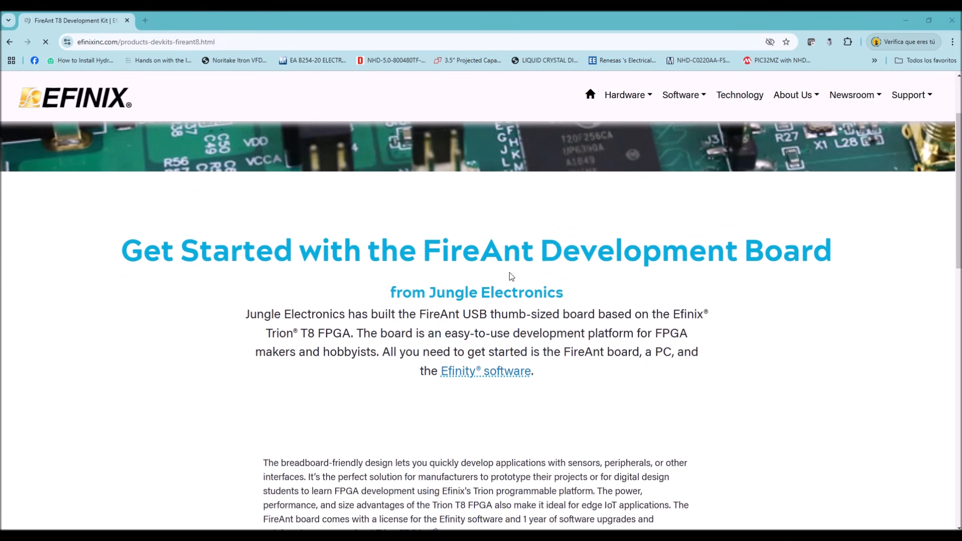
scroll("down", 3)
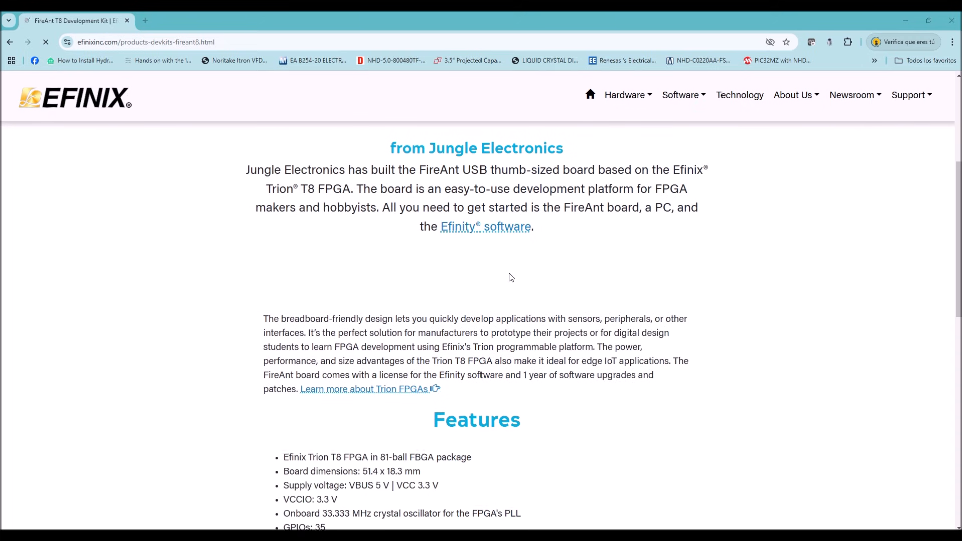
scroll("up", 3)
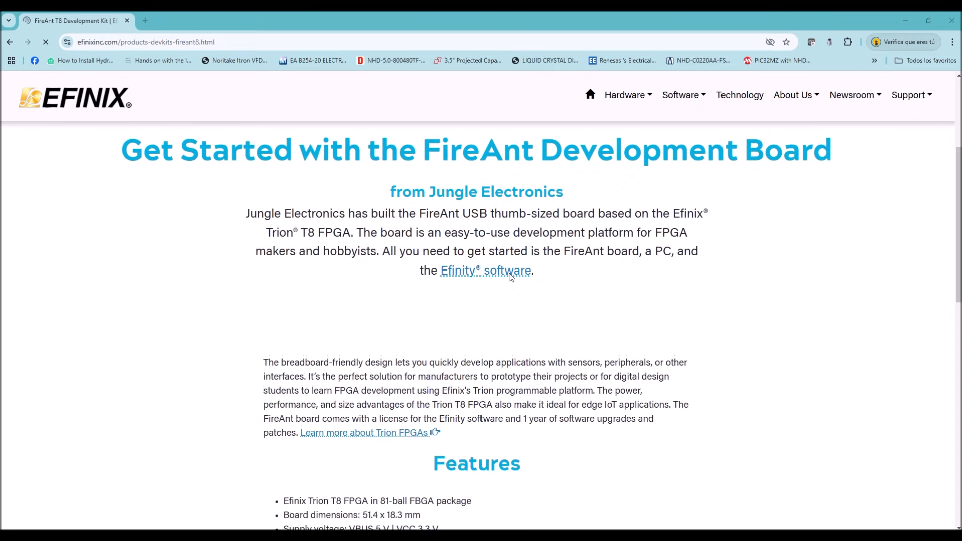
scroll("down", 3)
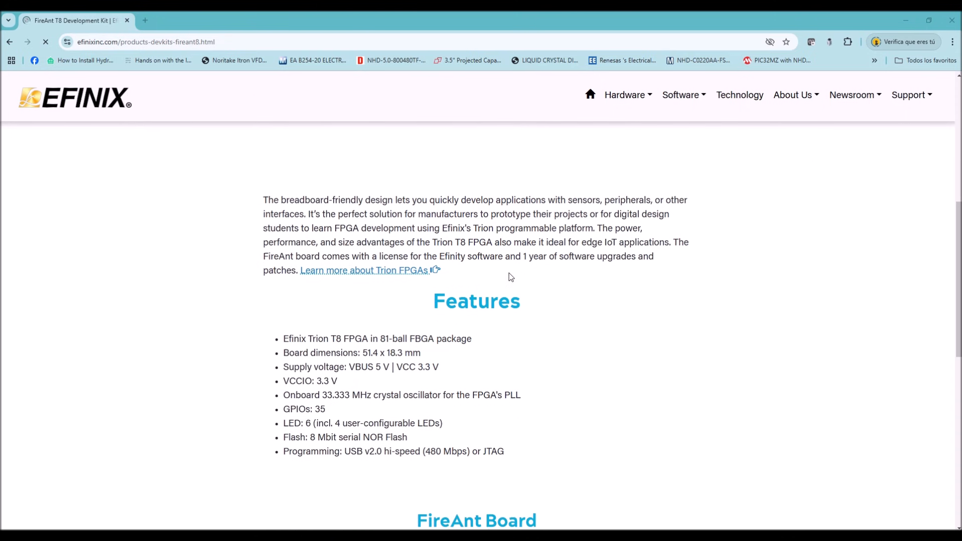
scroll("down", 3)
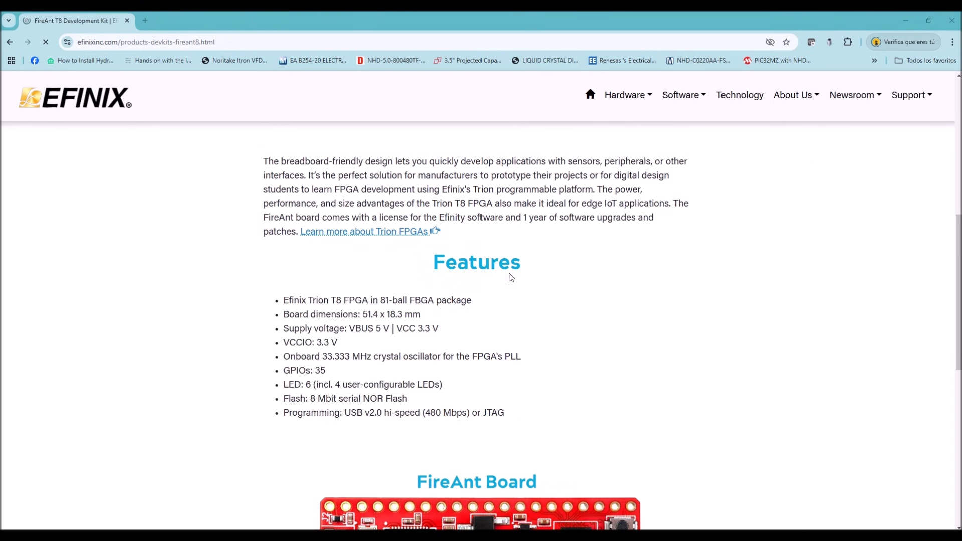
mouse_move(413, 316)
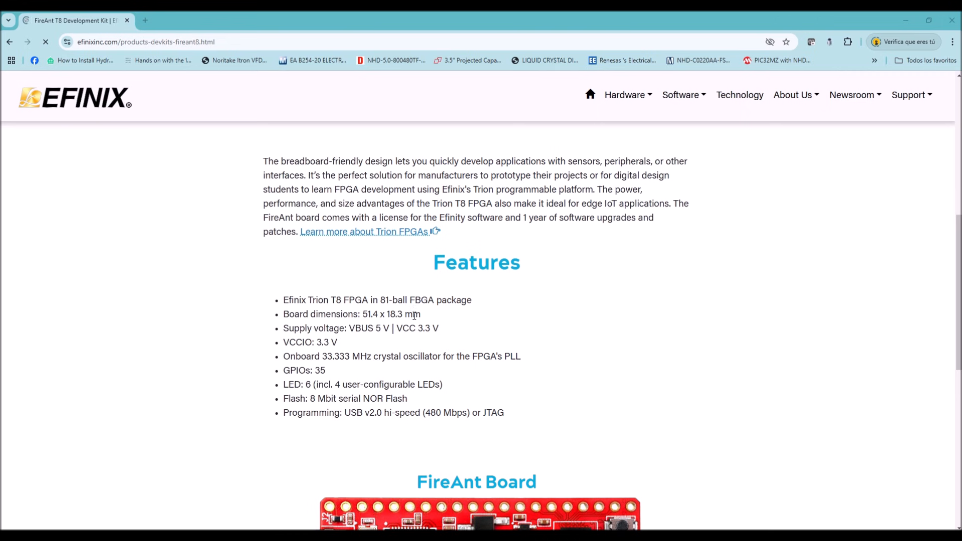
scroll("down", 3)
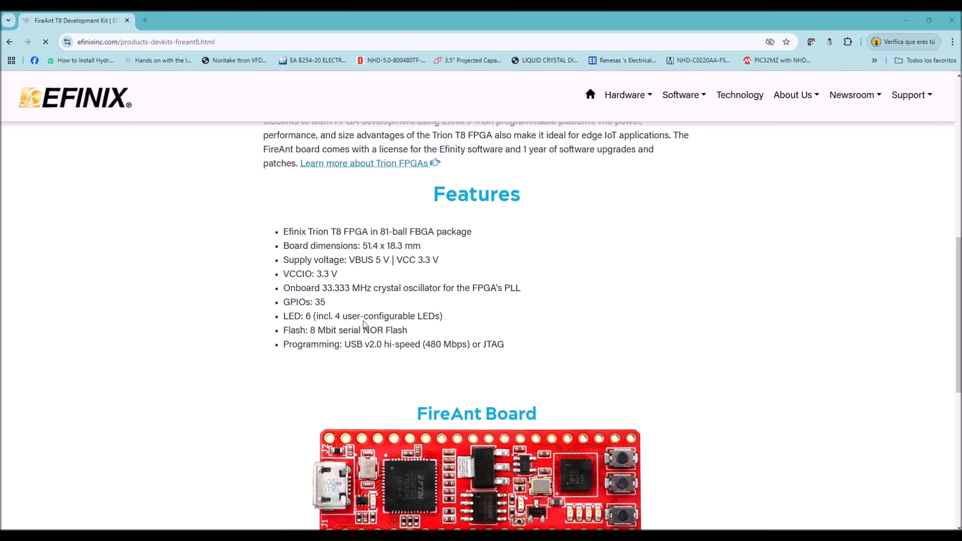
scroll("down", 3)
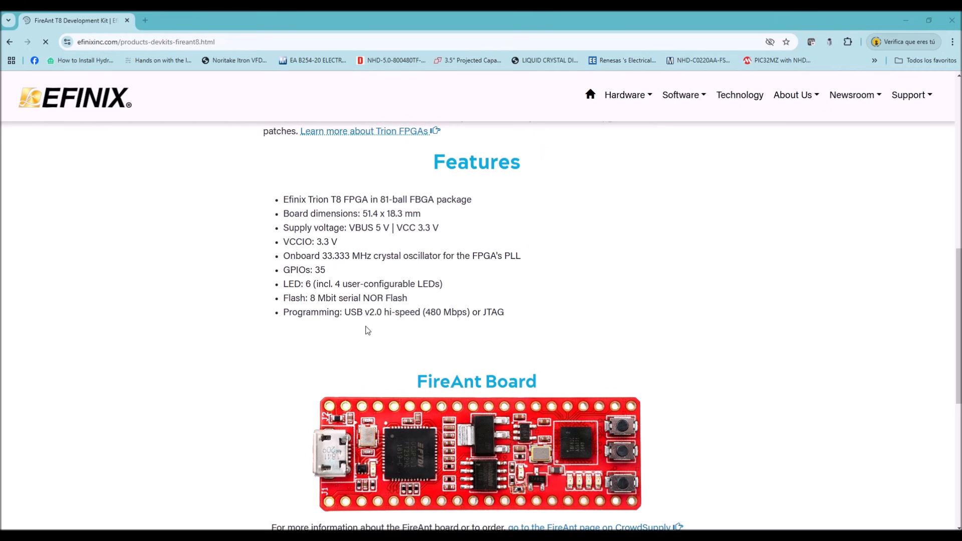
mouse_move(444, 350)
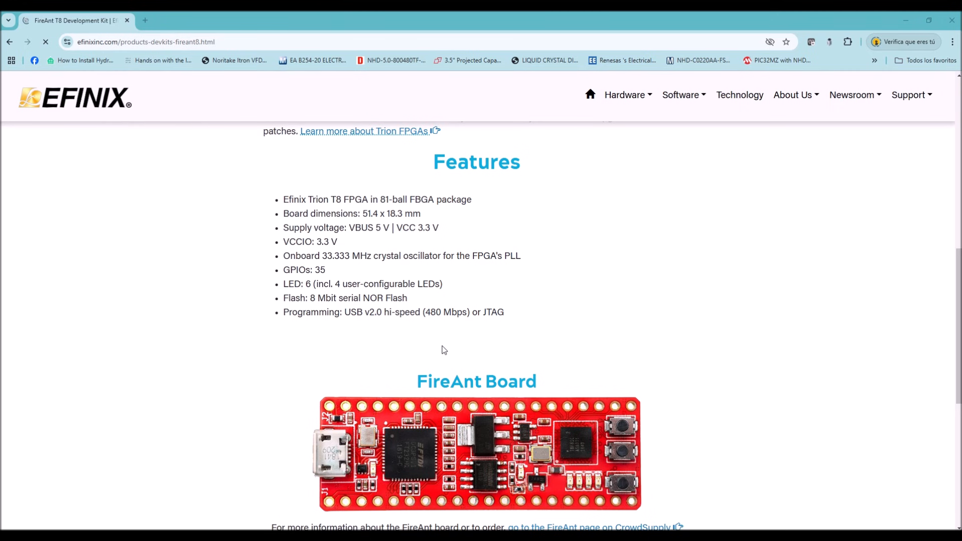
mouse_move(553, 399)
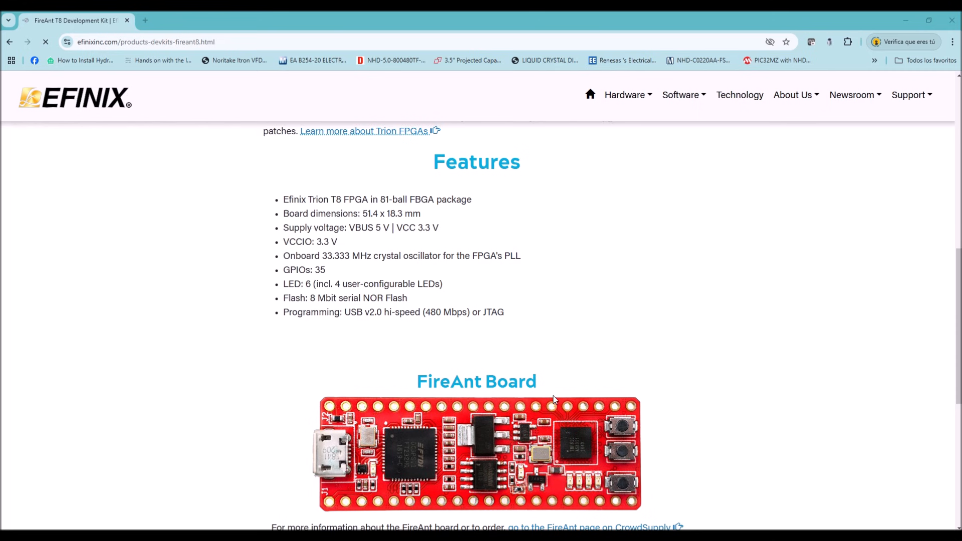
mouse_move(596, 494)
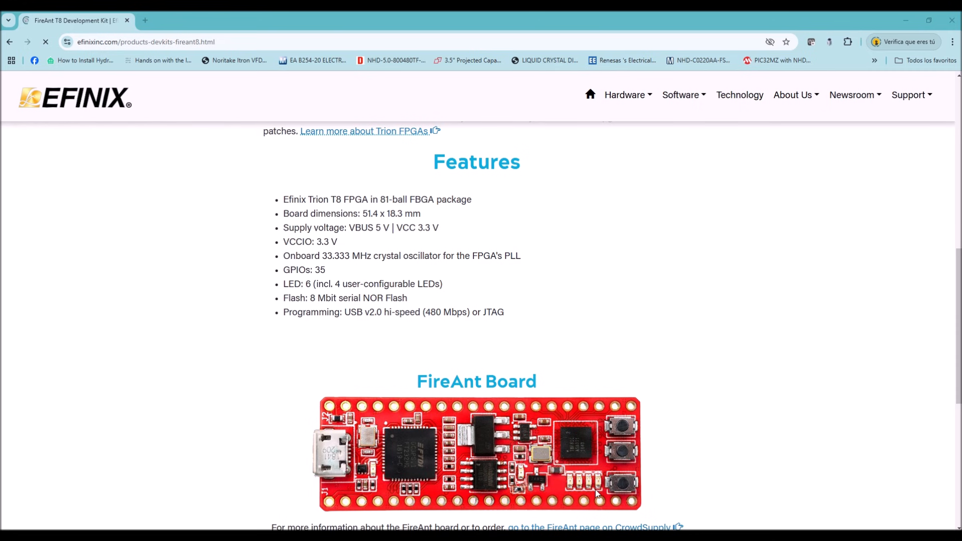
mouse_move(344, 470)
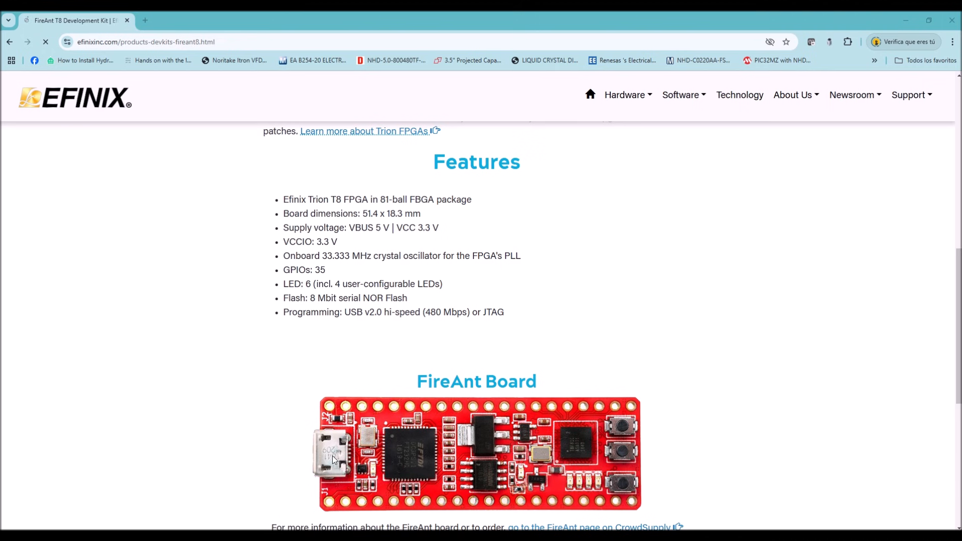
mouse_move(381, 444)
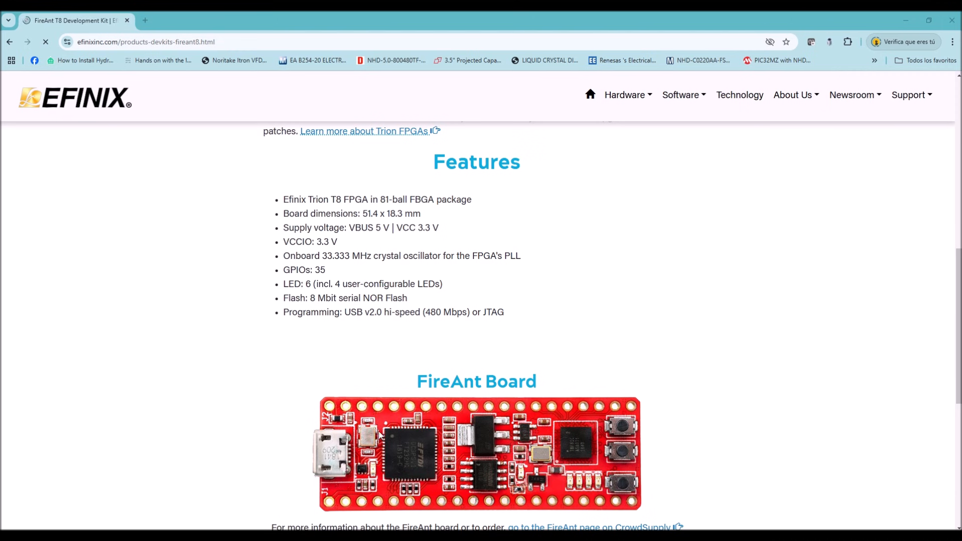
mouse_move(451, 402)
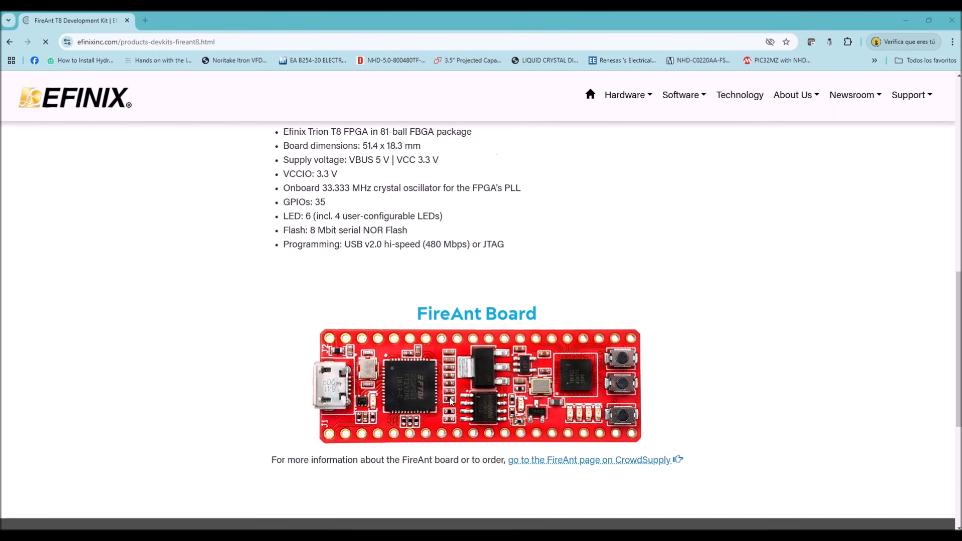
Reach the FireAnt Board photo and follow the 'go to the FireAnt page on CrowdSupply' link
scroll("down", 3)
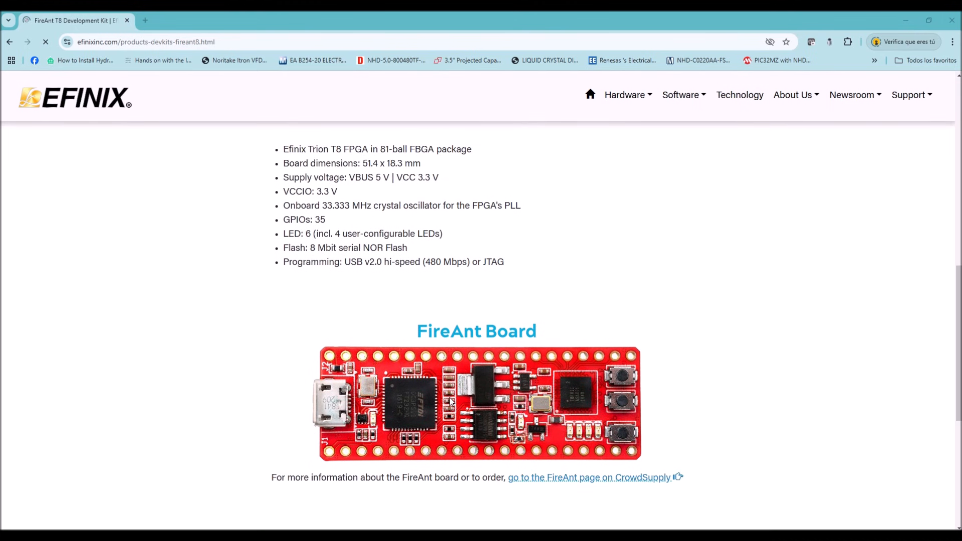
scroll("up", 3)
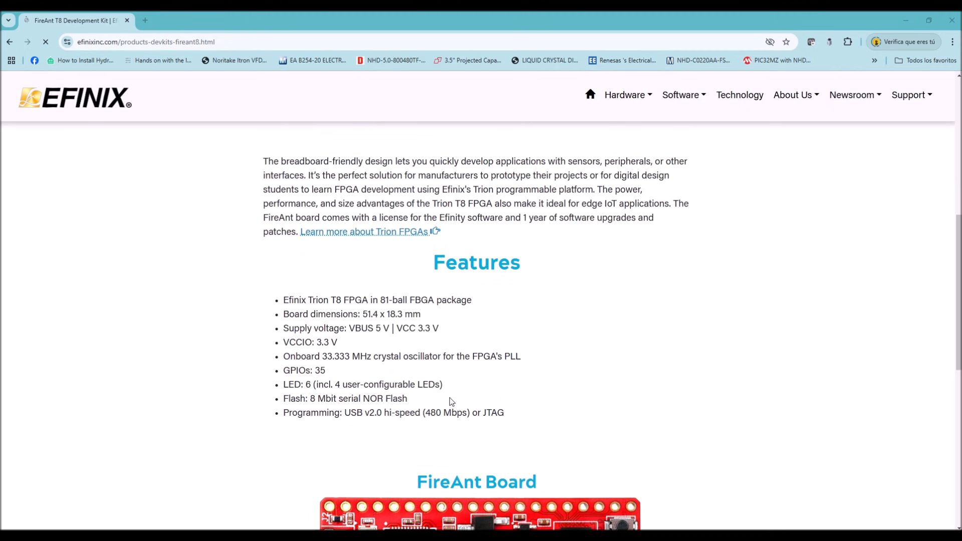
scroll("down", 3)
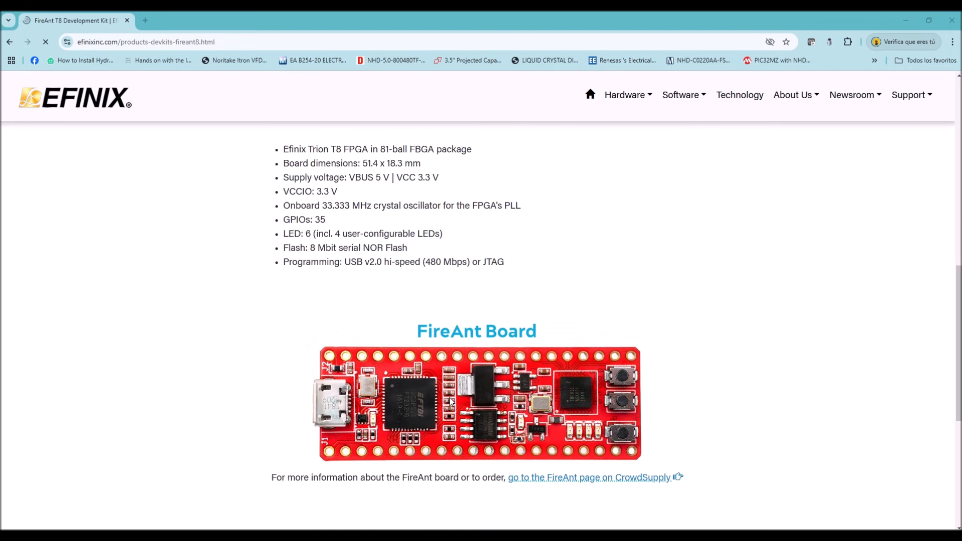
mouse_move(557, 474)
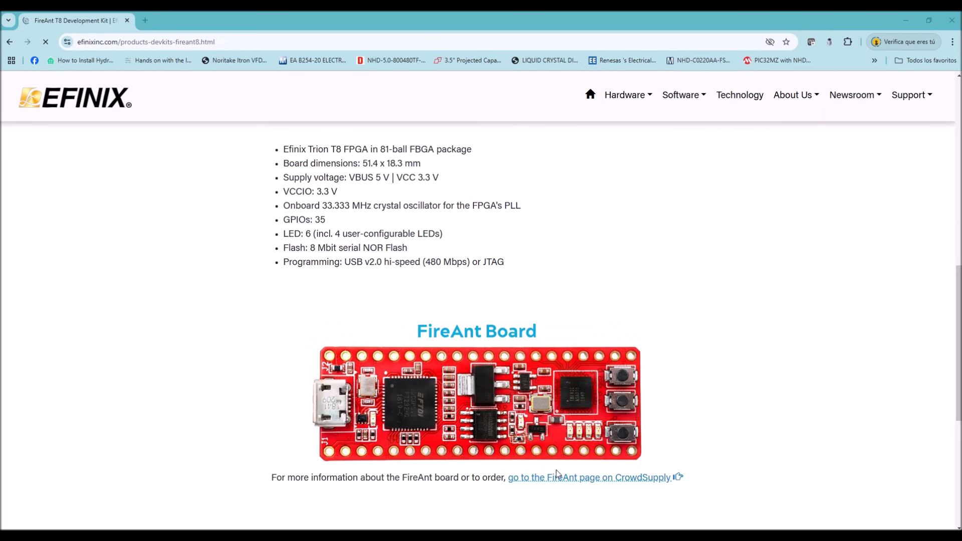
left_click(589, 477)
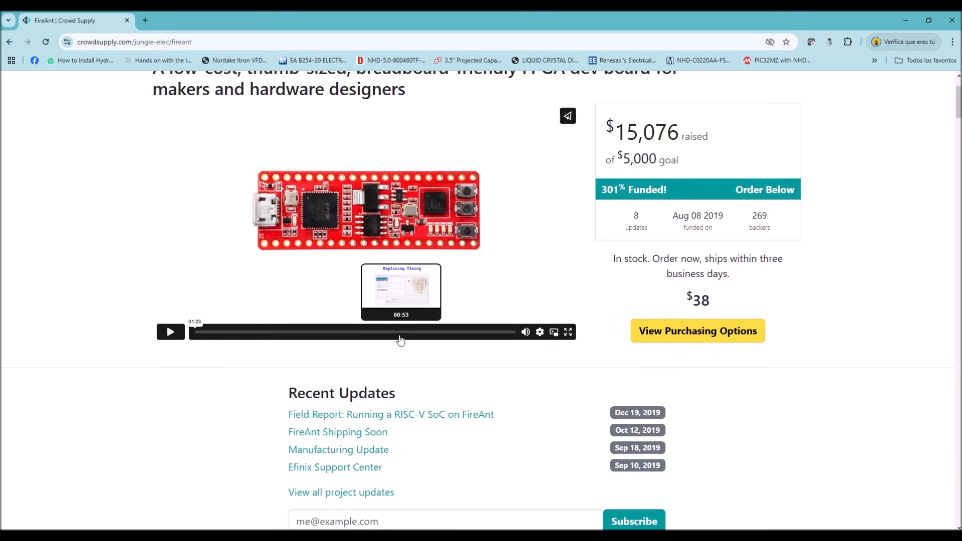
Scroll the CrowdSupply FireAnt page through Features and Specifications down to the firmware demo section
scroll("down", 3)
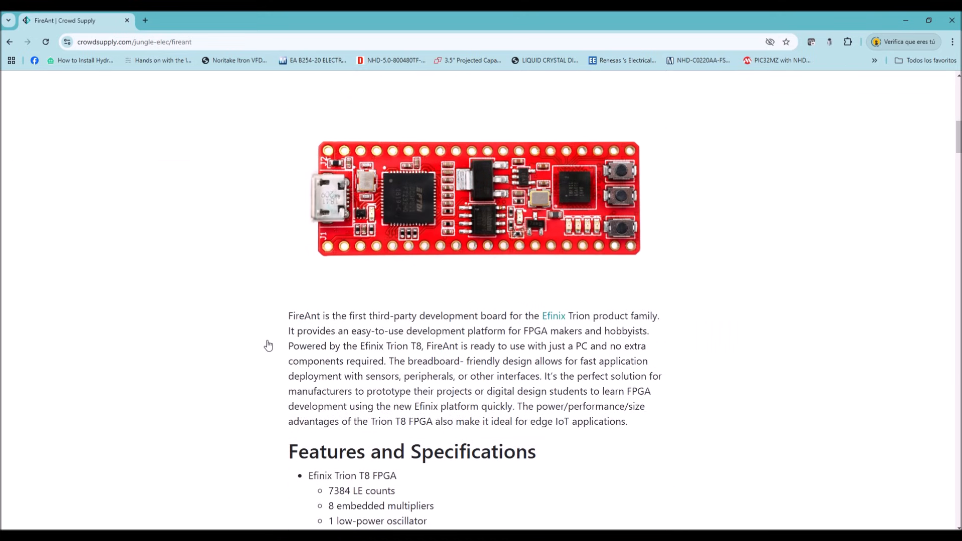
scroll("down", 3)
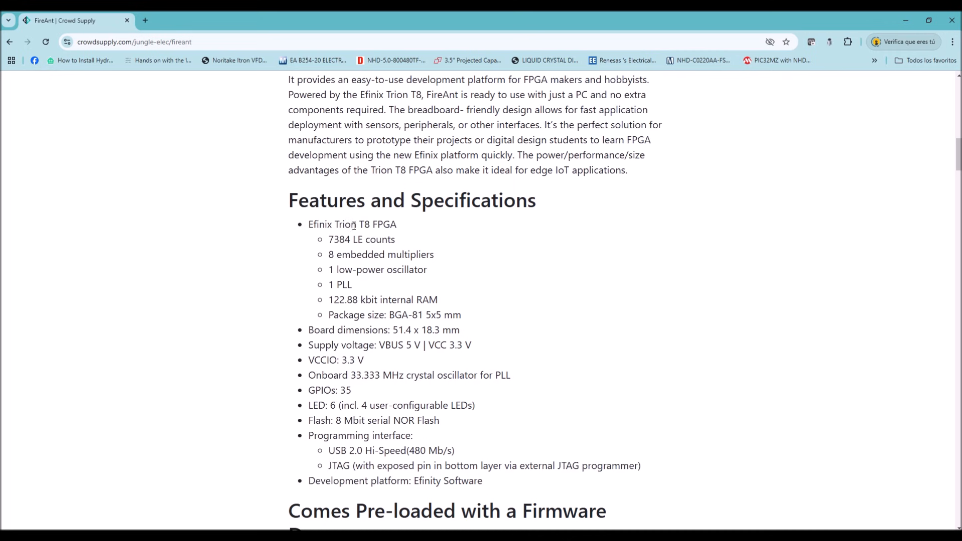
scroll("down", 3)
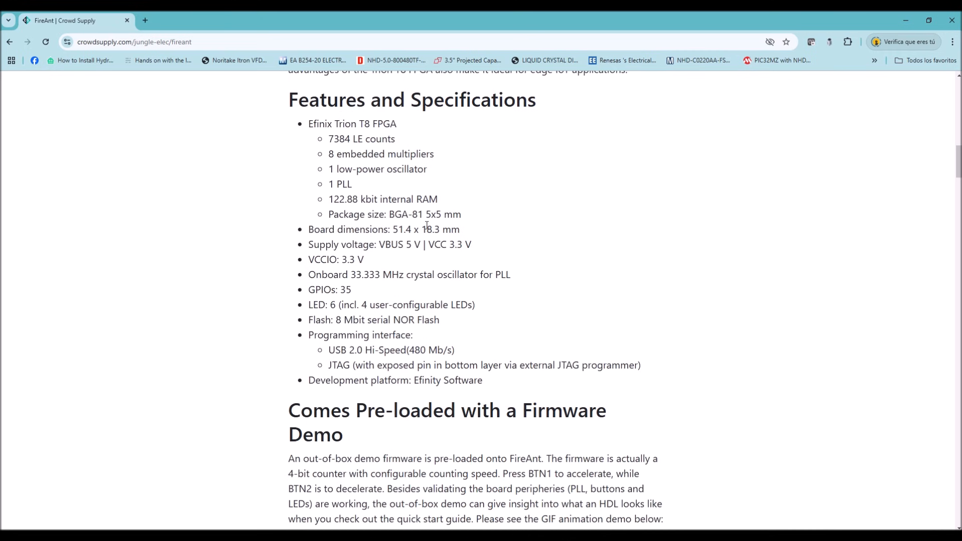
scroll("down", 3)
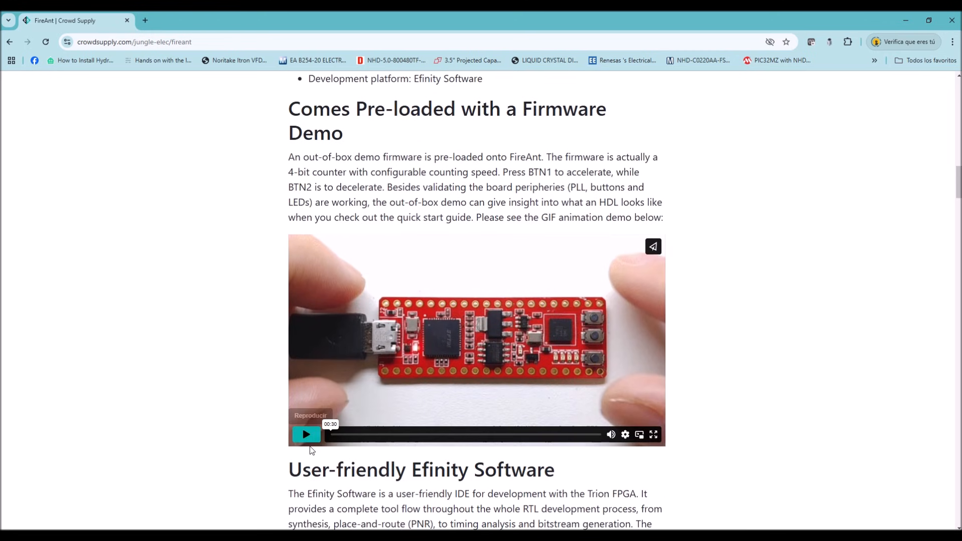
Play the firmware demo animation, then scroll past the Efinity Software screenshot to the GitHub and schematic links
left_click(307, 434)
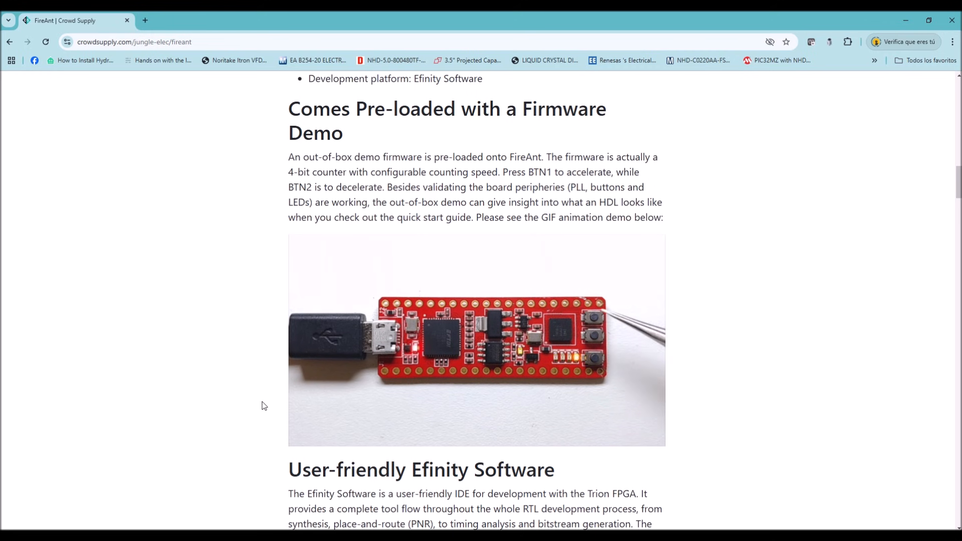
scroll("down", 3)
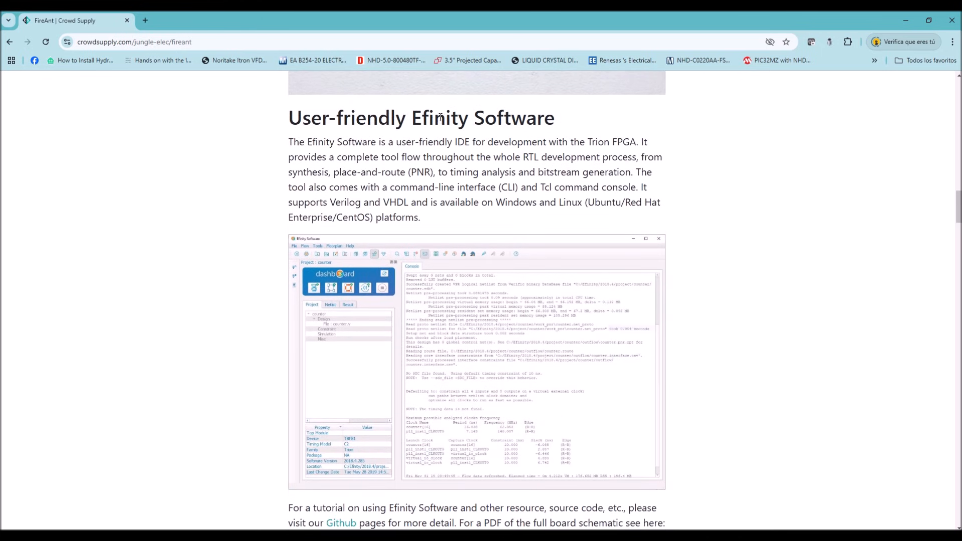
mouse_move(502, 325)
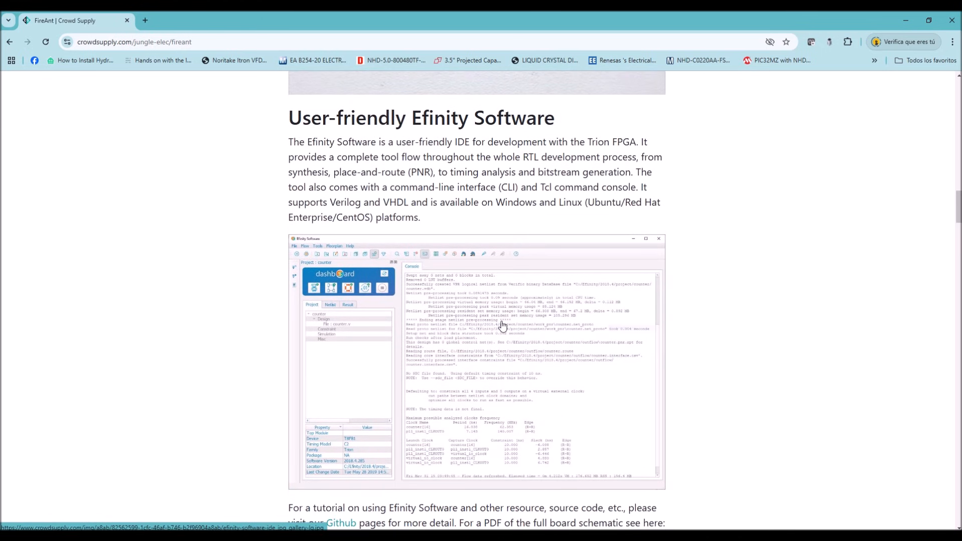
scroll("down", 3)
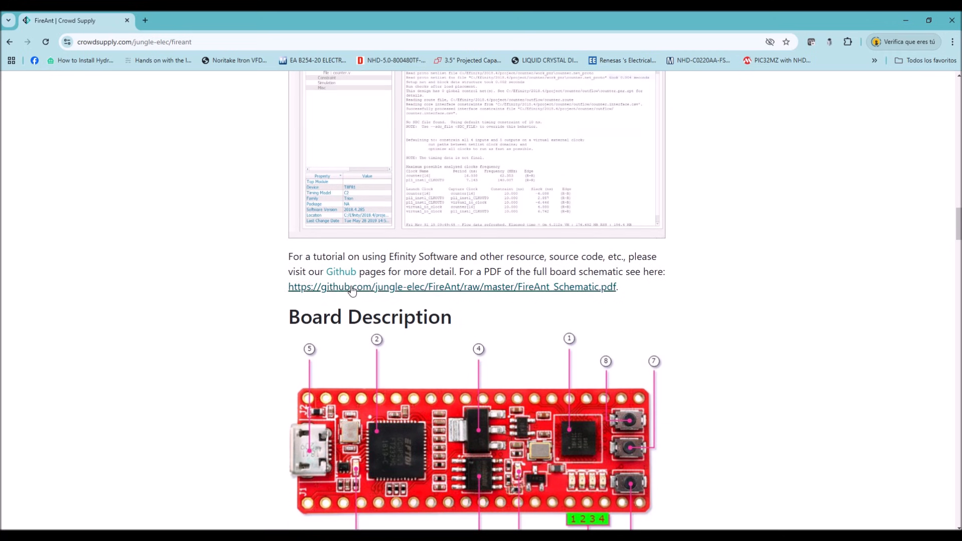
Open the FireAnt GitHub pages link in a new tab from its context menu
right_click(340, 271)
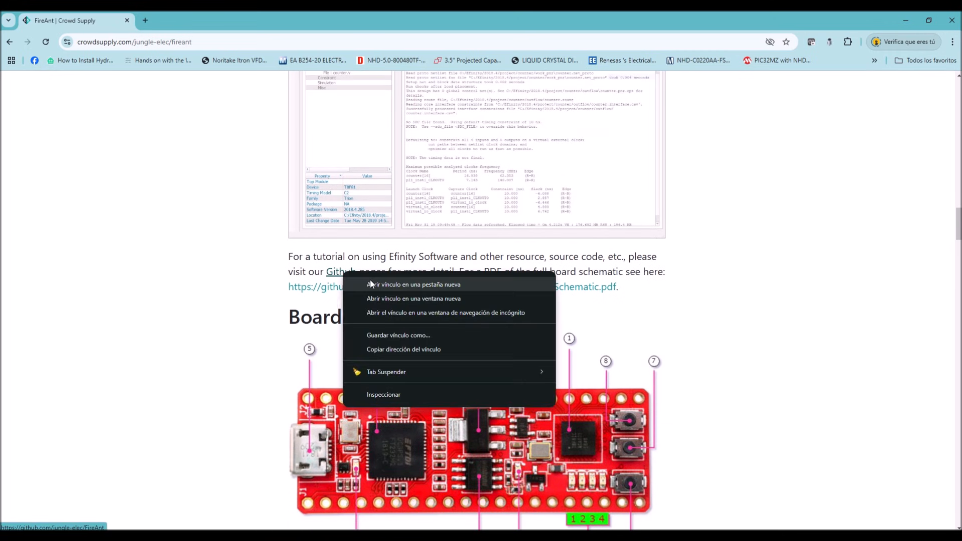
left_click(414, 283)
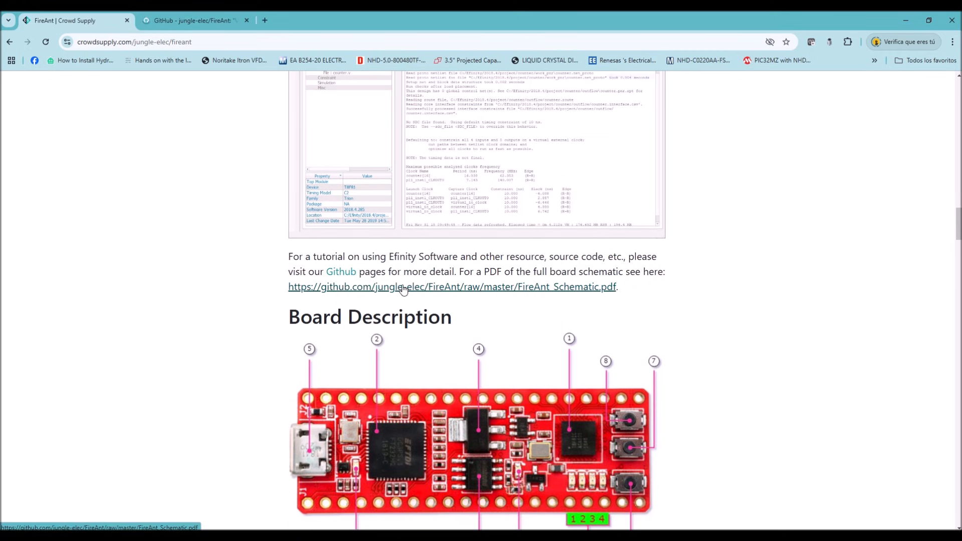
Scroll through the Board Description parts list down to the Headers included in package section
scroll("down", 3)
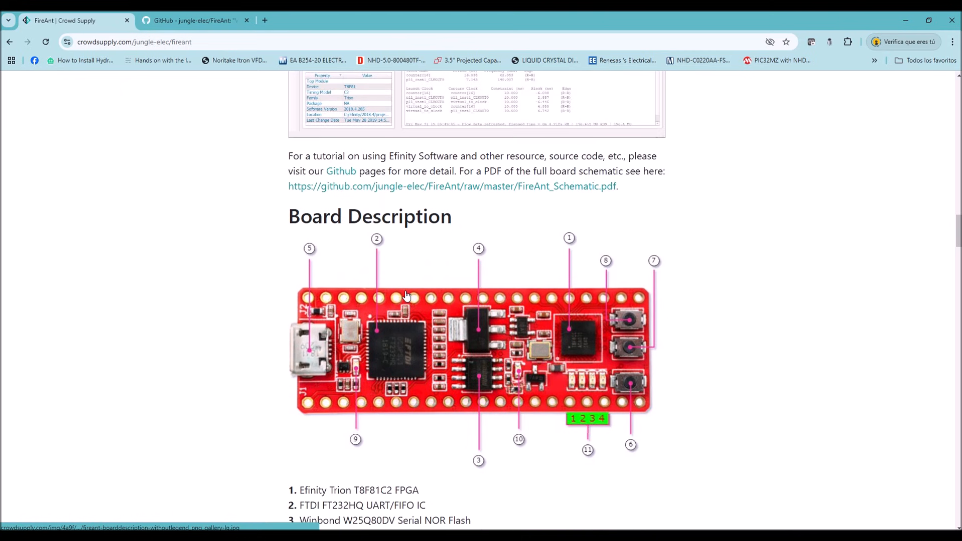
scroll("down", 3)
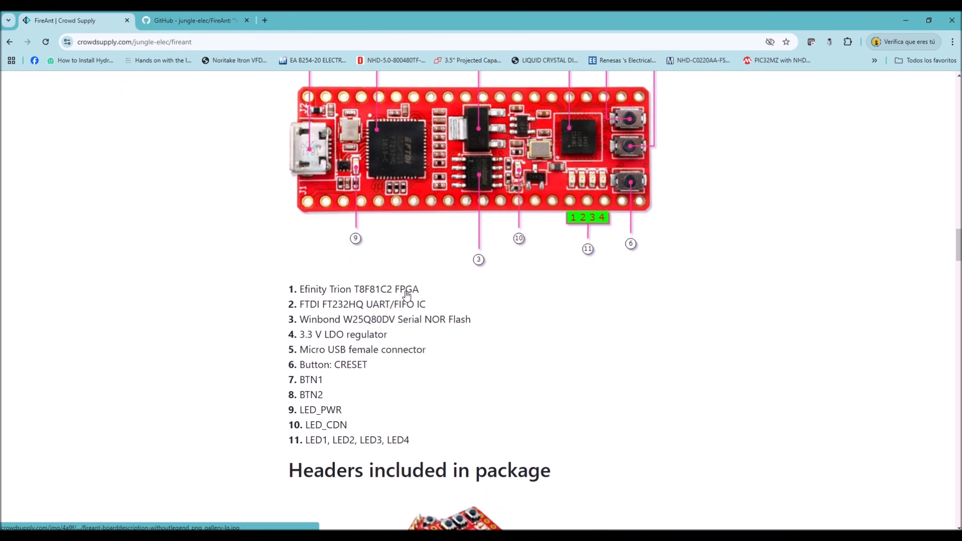
mouse_move(451, 261)
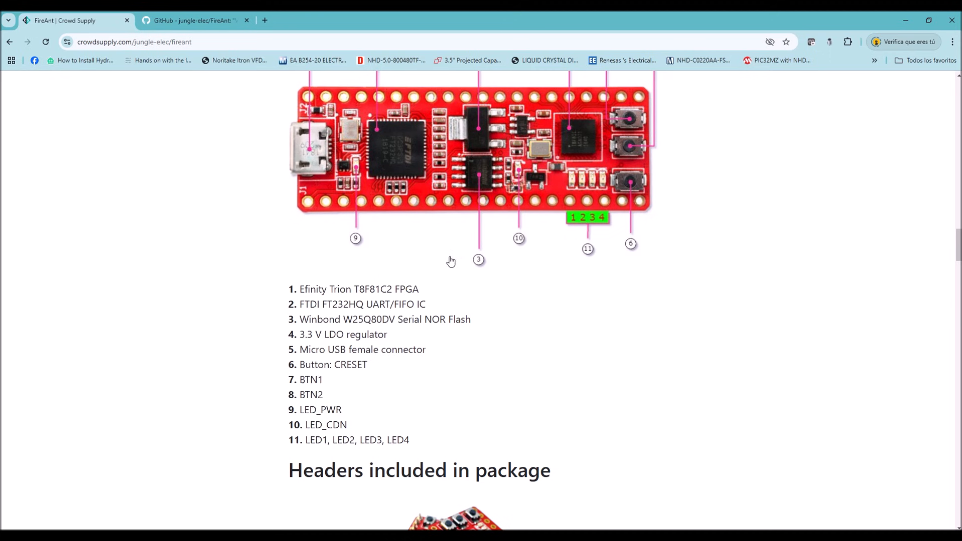
mouse_move(433, 332)
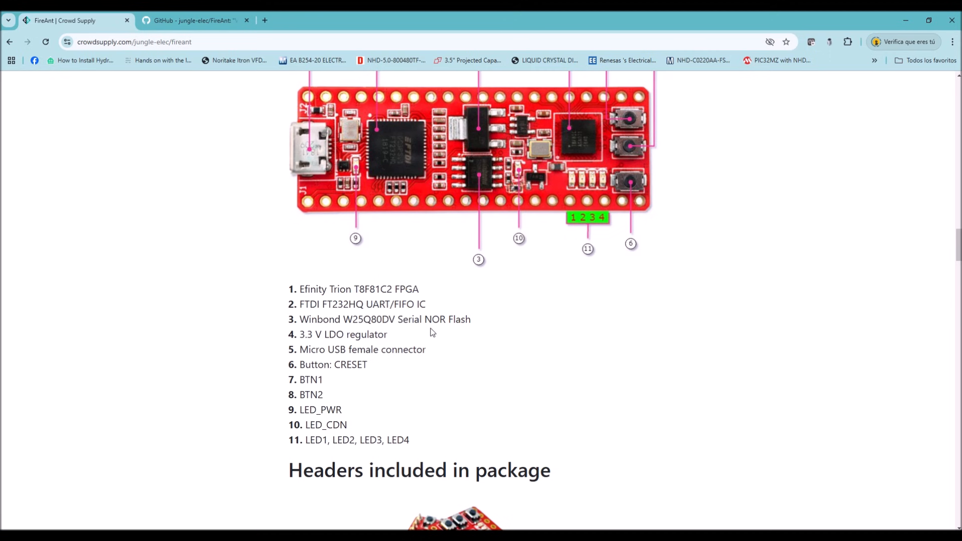
mouse_move(402, 332)
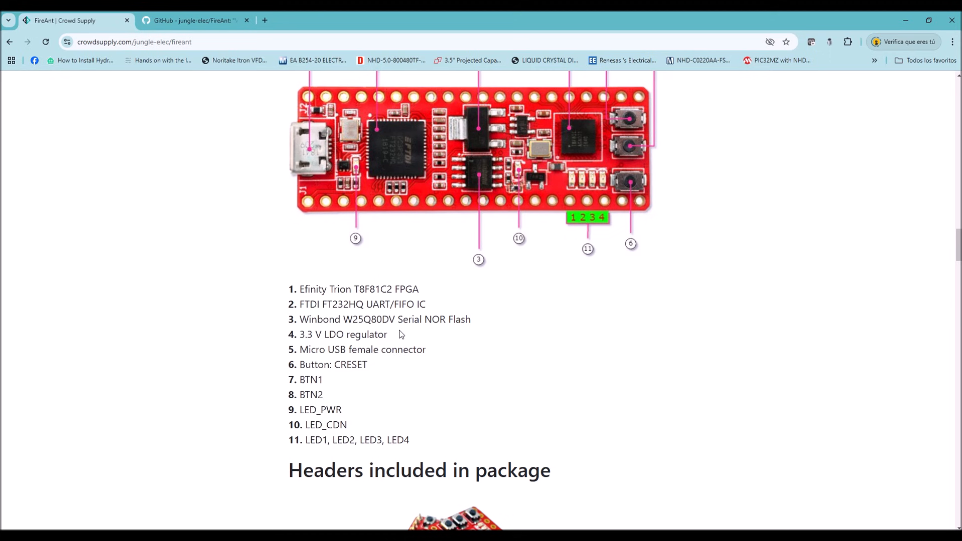
scroll("down", 3)
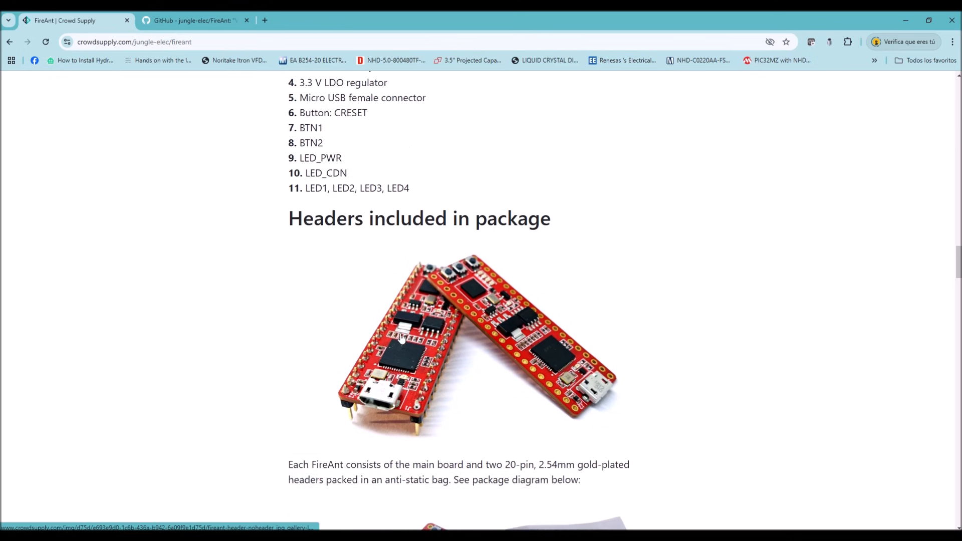
scroll("down", 3)
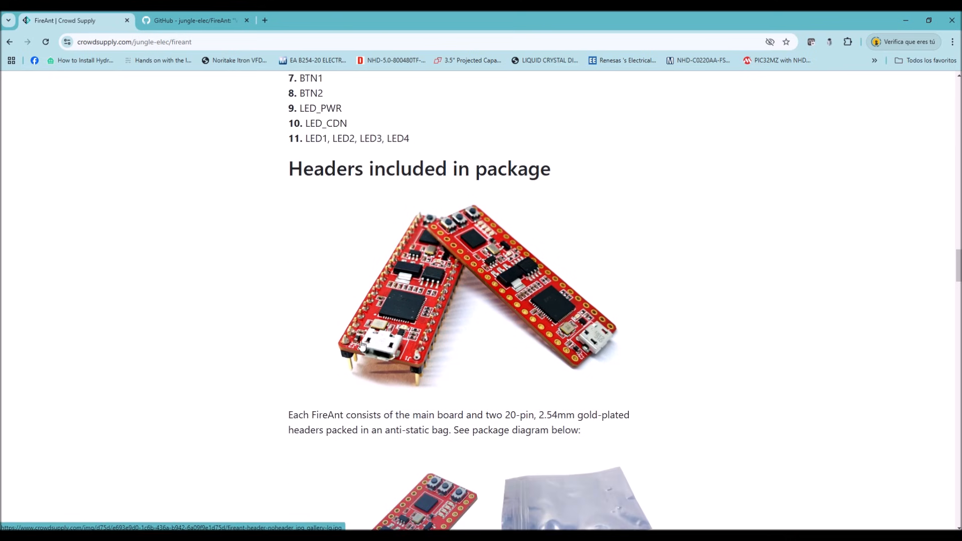